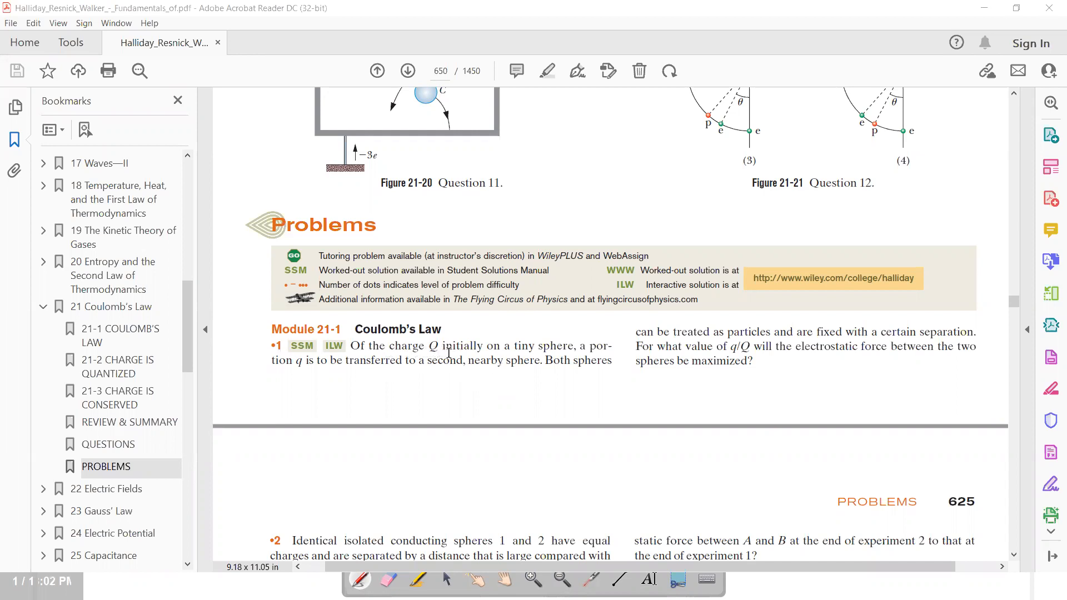
pyautogui.moveTo(565, 356)
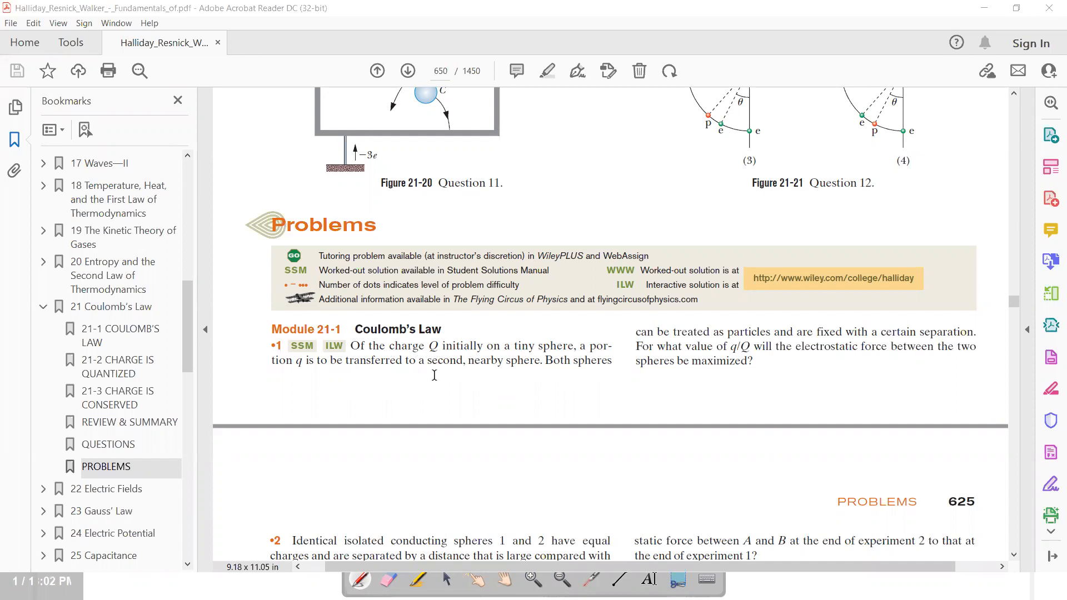
pyautogui.moveTo(513, 377)
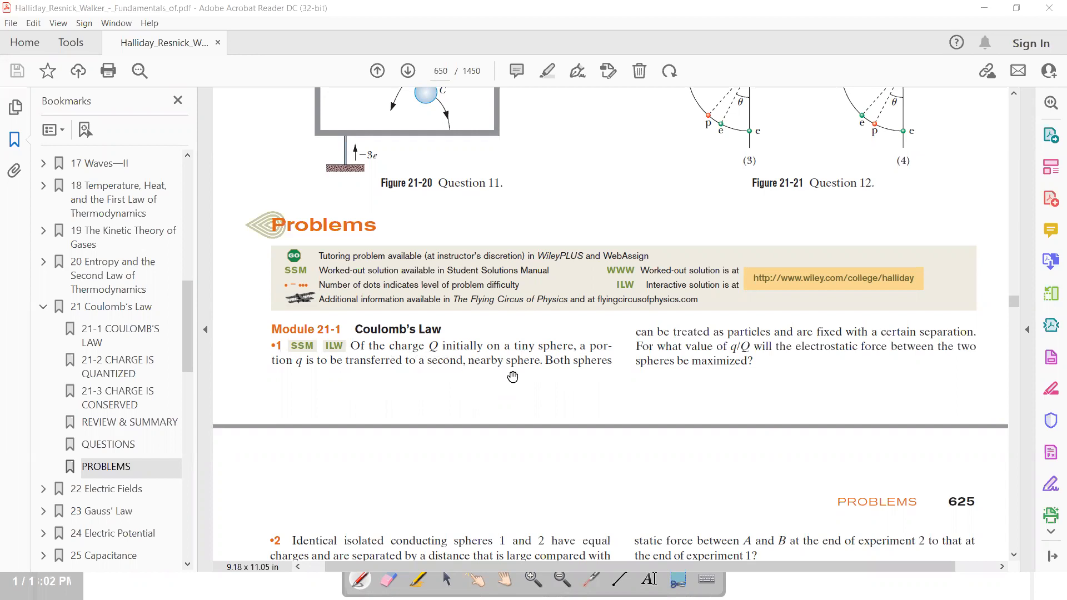
pyautogui.moveTo(534, 377)
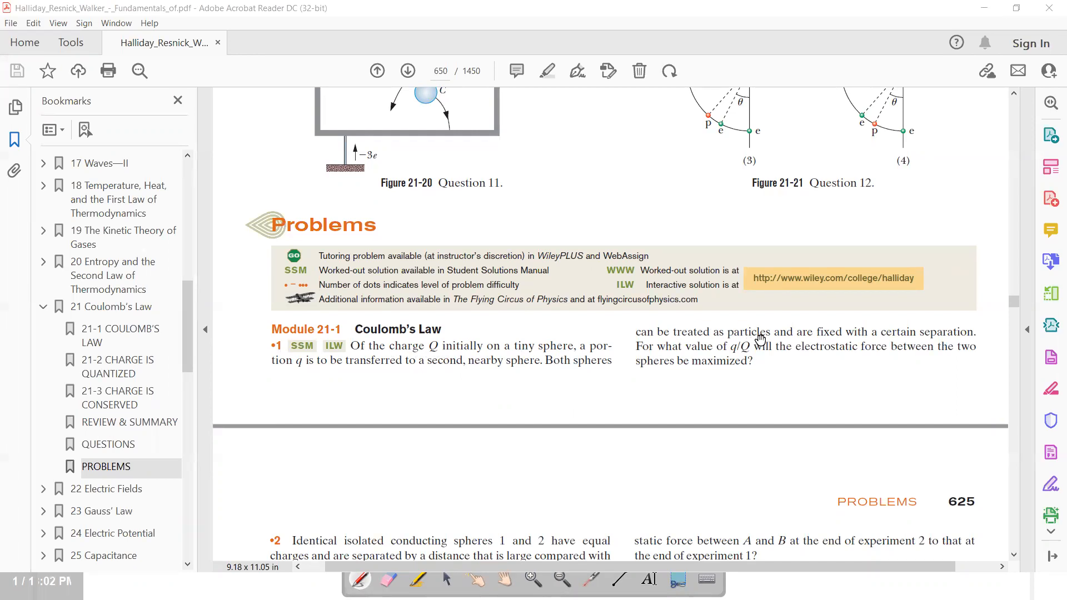
pyautogui.moveTo(819, 341)
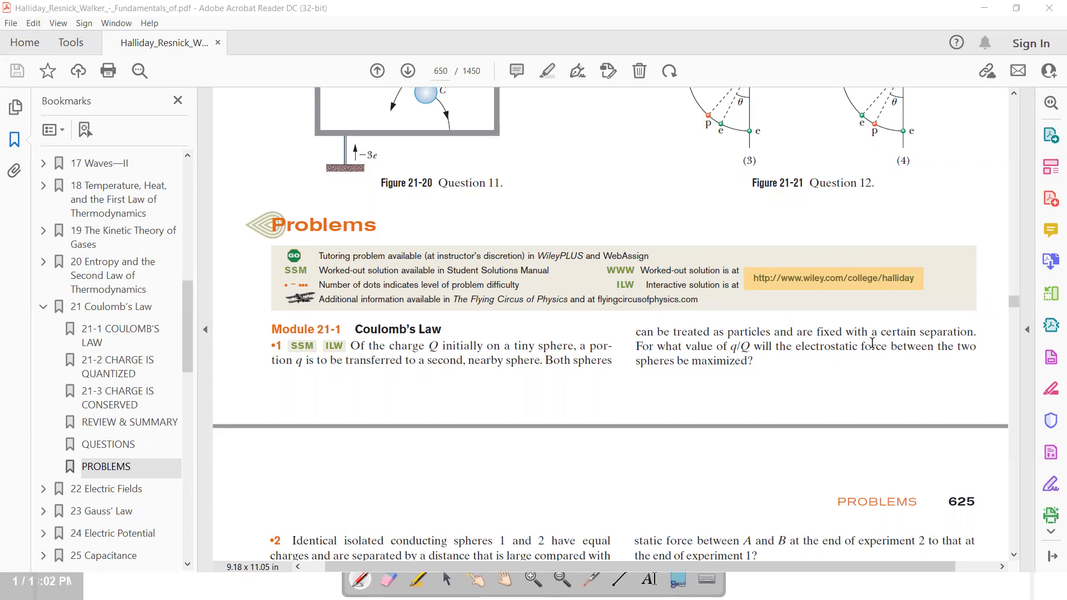
pyautogui.moveTo(855, 344)
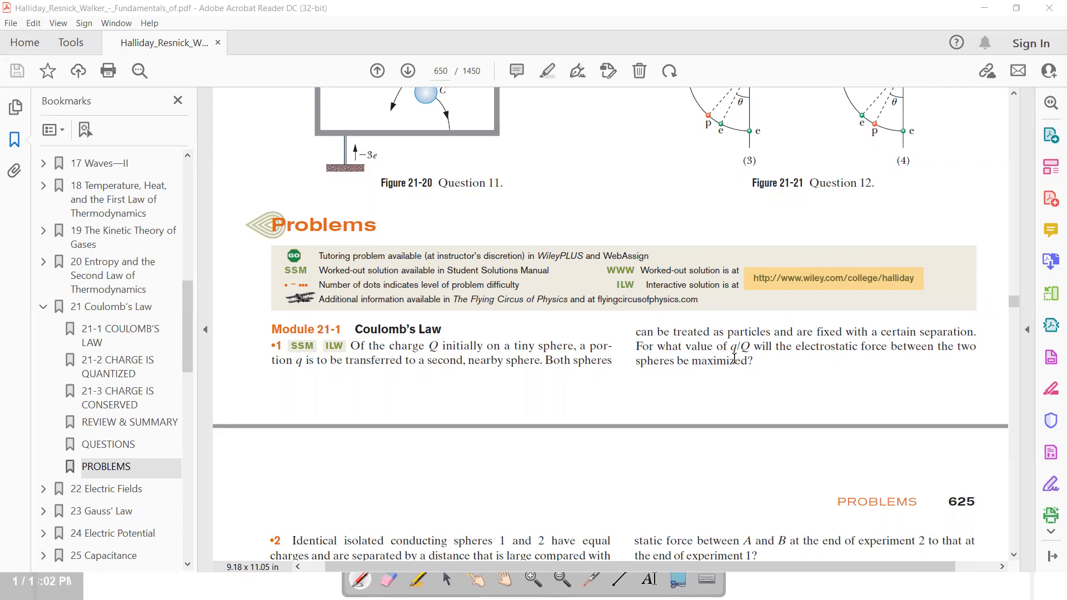
pyautogui.moveTo(809, 364)
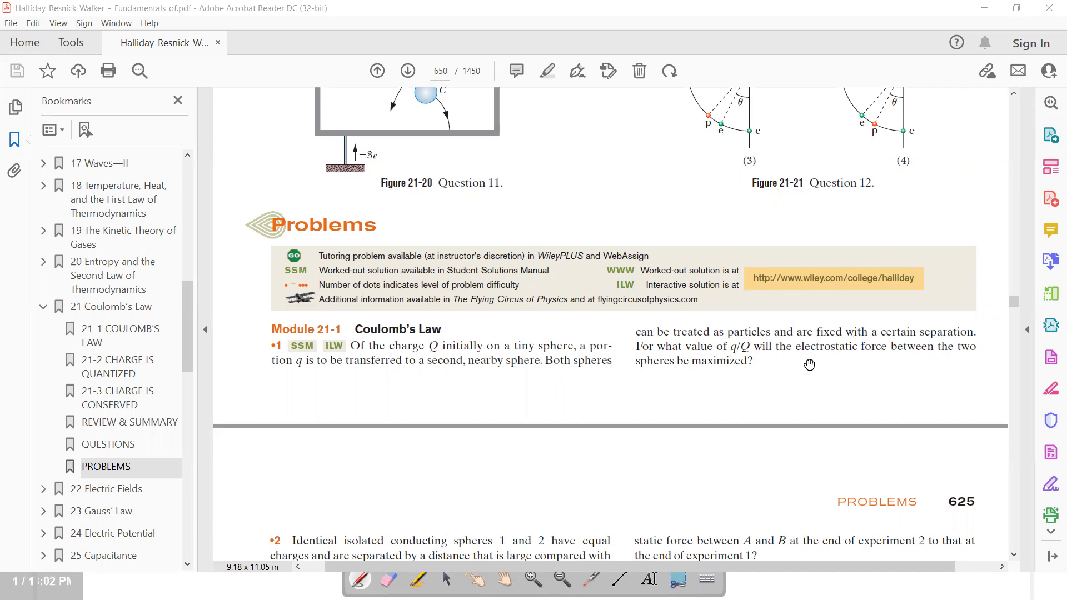
pyautogui.moveTo(896, 372)
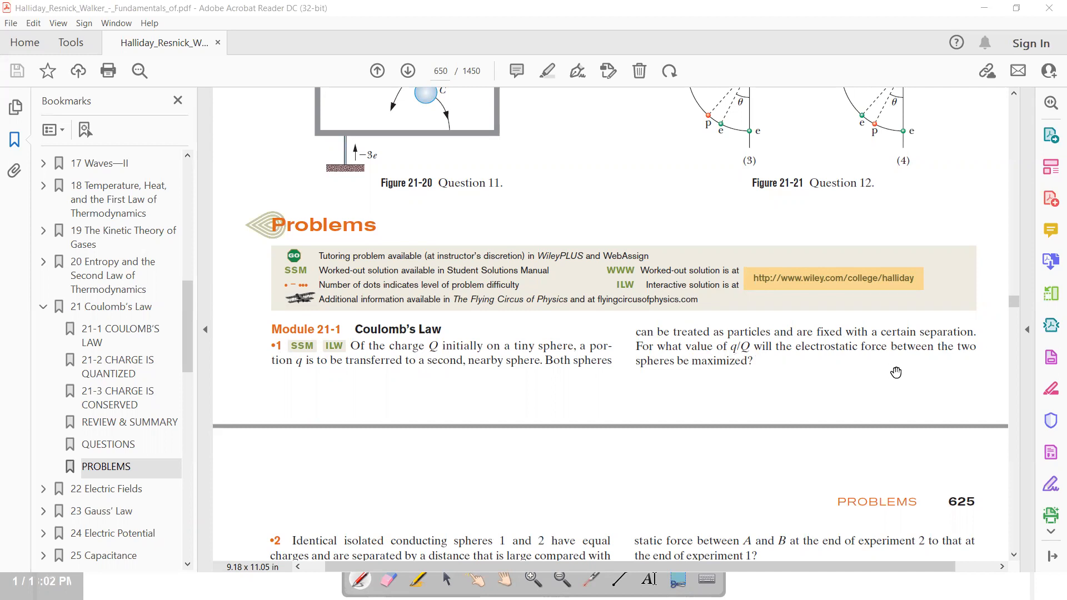
pyautogui.moveTo(698, 425)
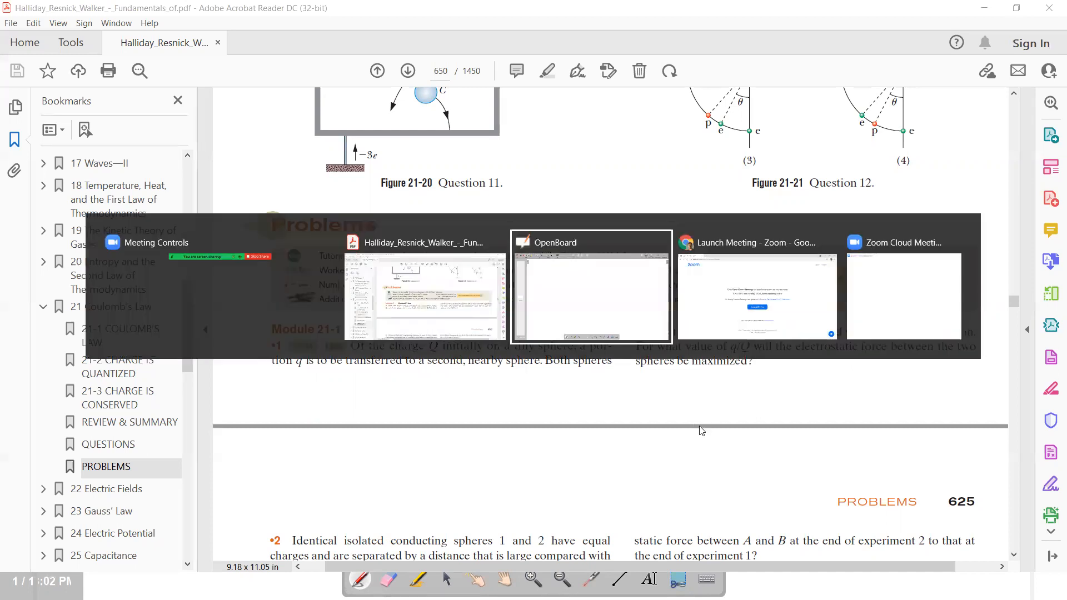
# Step: Sketch two small spheres in yellow and label their charges Q−q and q
pyautogui.click(589, 287)
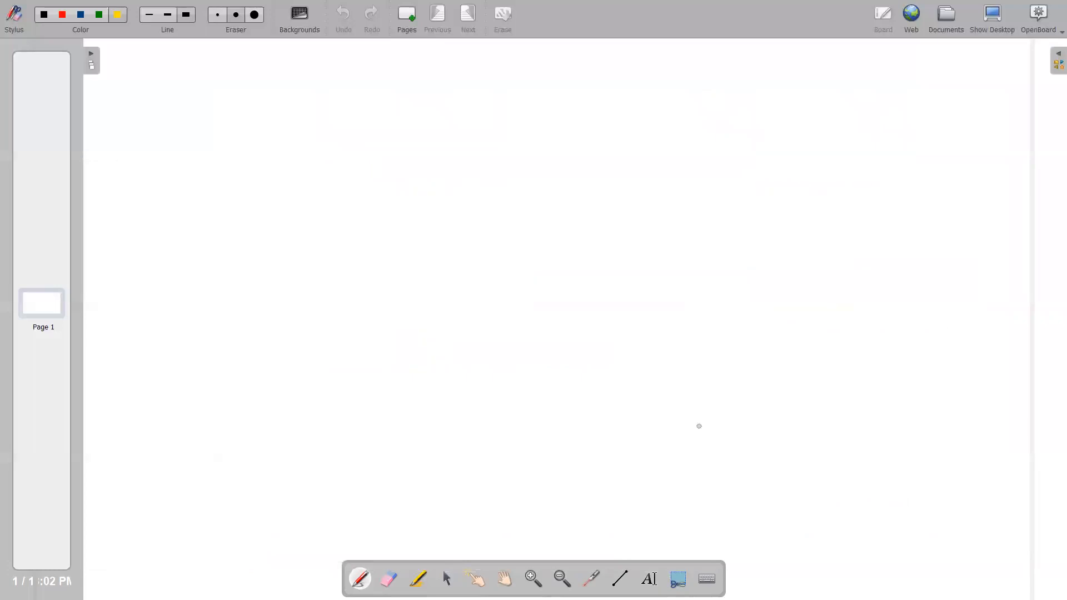
pyautogui.moveTo(316, 115); pyautogui.dragTo(302, 147)
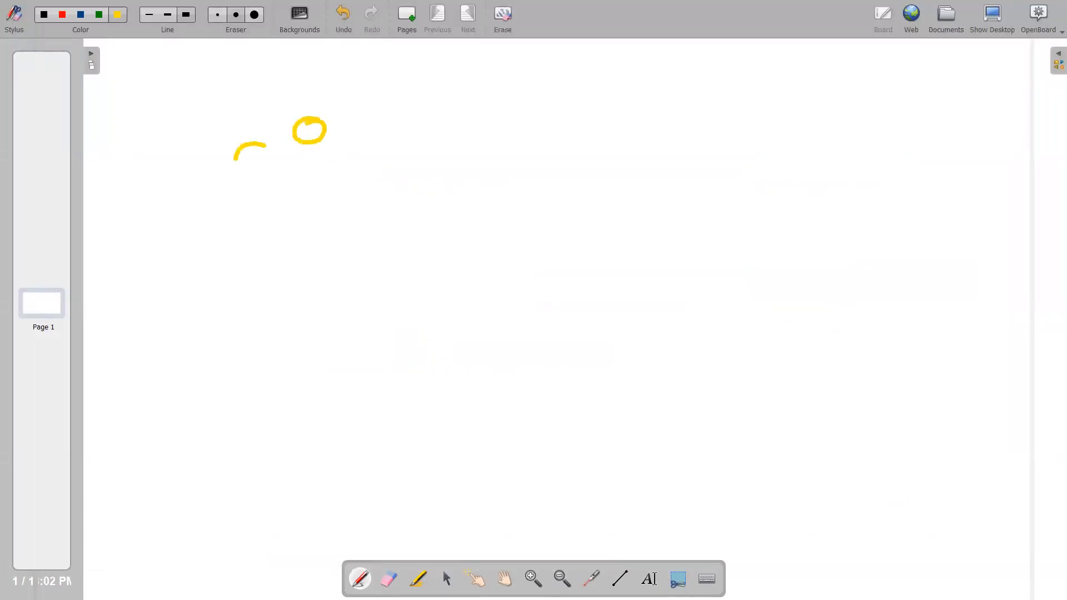
pyautogui.moveTo(266, 140); pyautogui.dragTo(270, 198)
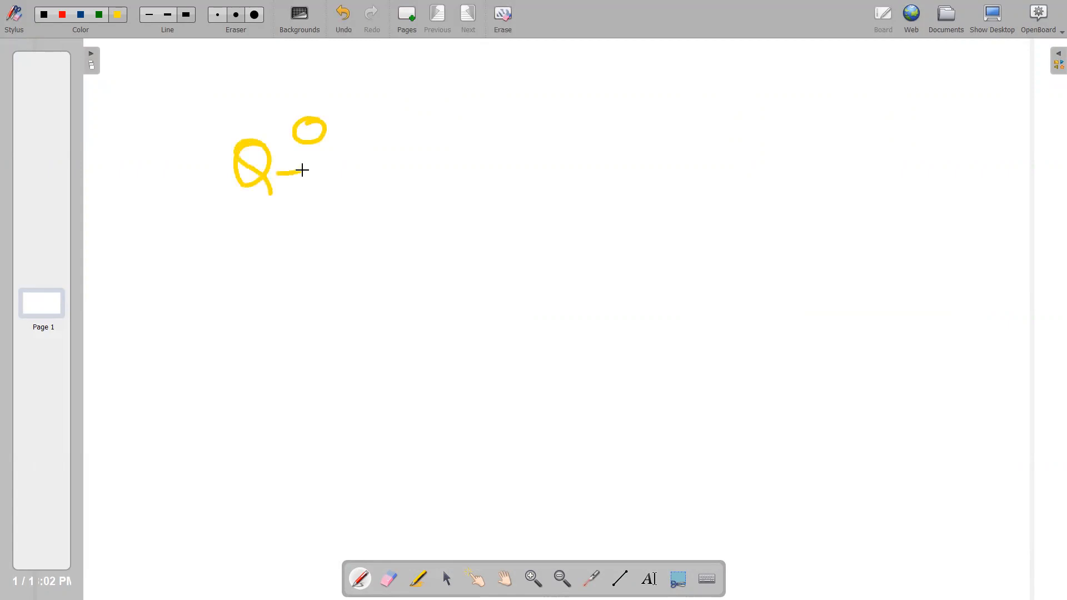
pyautogui.moveTo(299, 171); pyautogui.dragTo(354, 180)
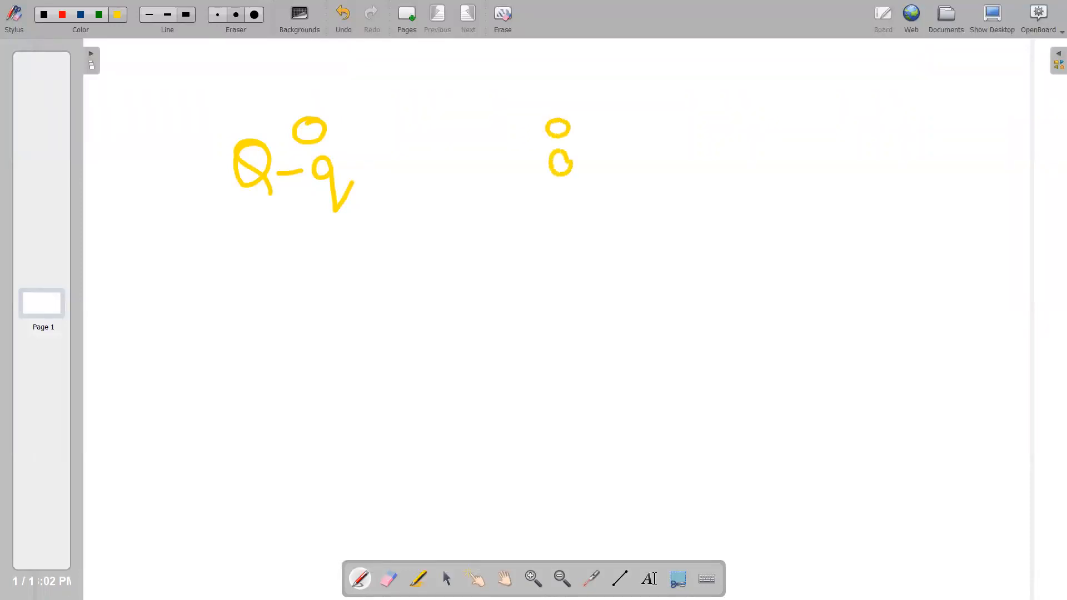
pyautogui.moveTo(567, 167); pyautogui.dragTo(581, 214)
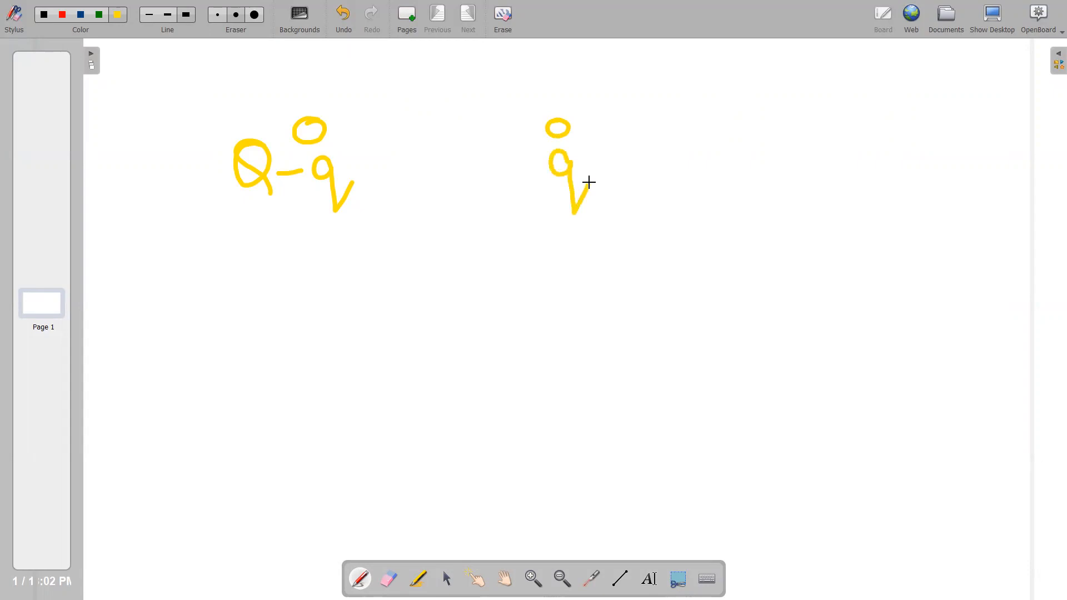
pyautogui.moveTo(513, 251); pyautogui.dragTo(487, 304)
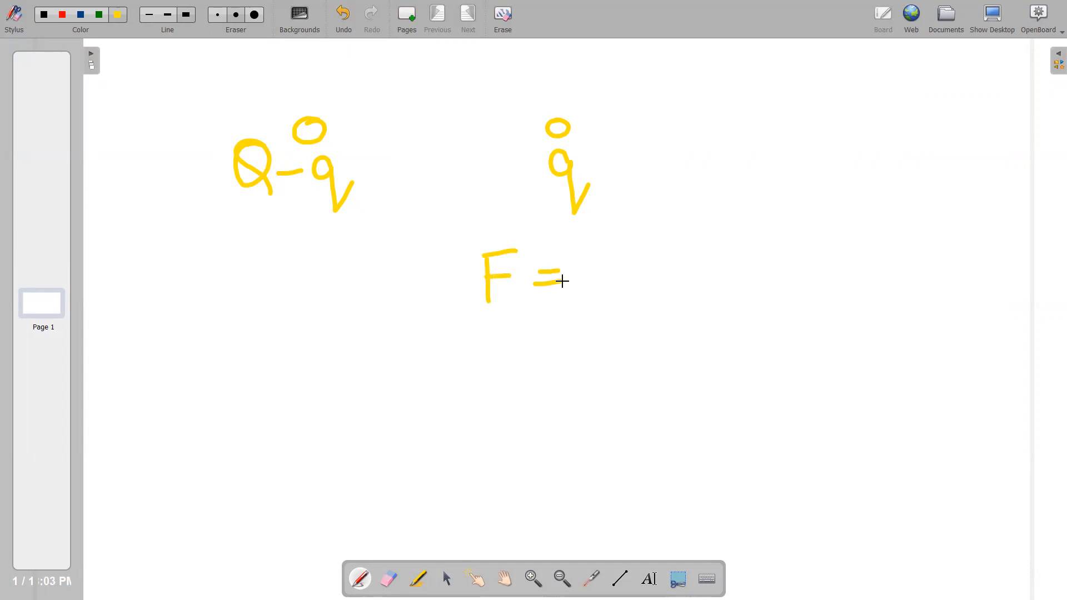
# Step: Write Coulomb's law |F| = (1/4πε₀)(Q−q)q/r² beside the charges
pyautogui.moveTo(606, 265); pyautogui.dragTo(585, 347)
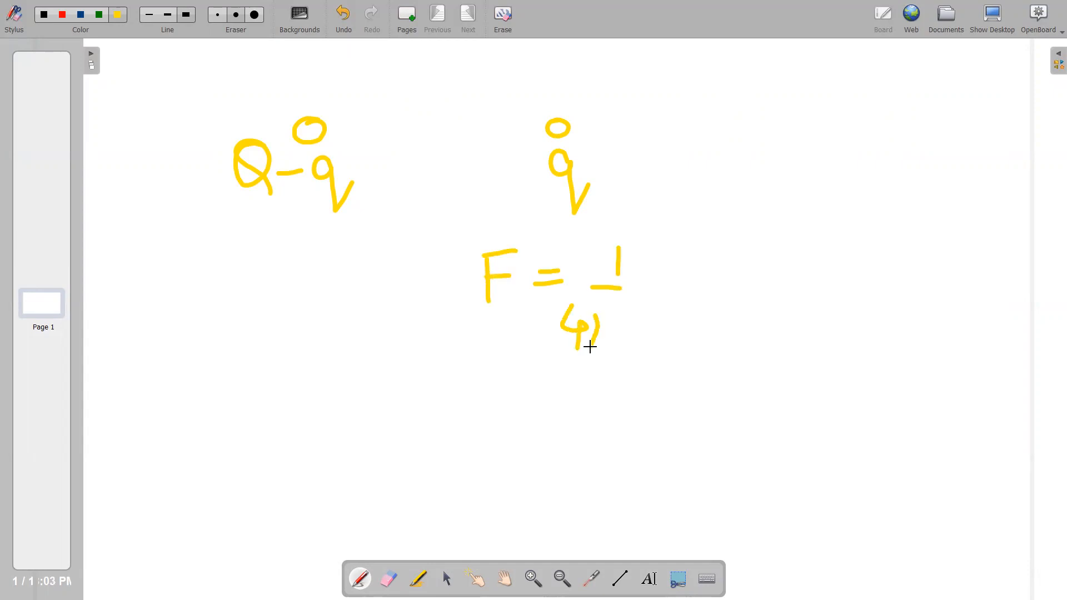
pyautogui.moveTo(605, 313); pyautogui.dragTo(657, 340)
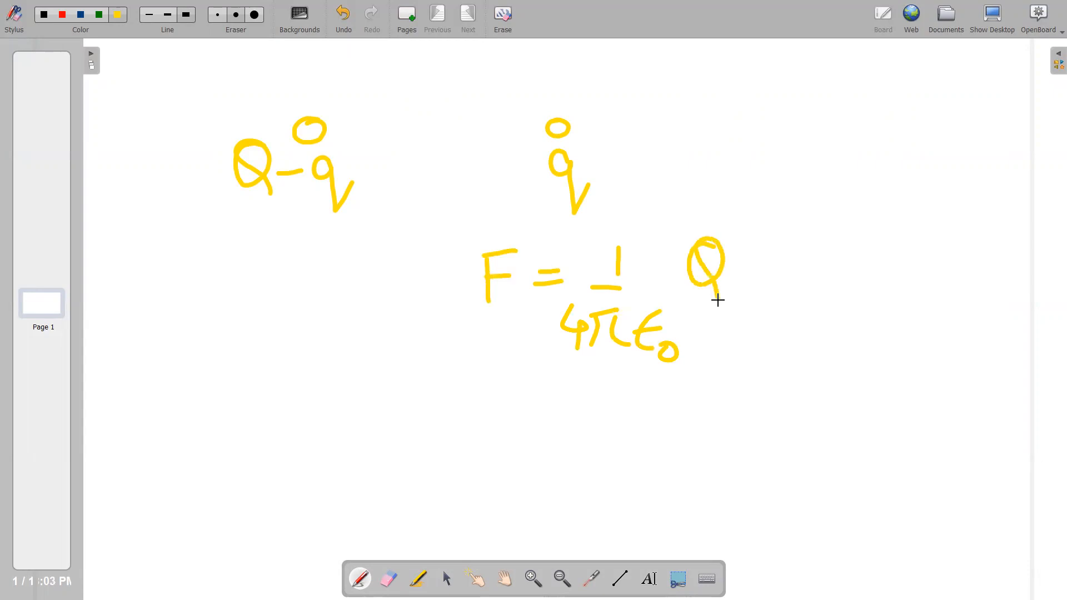
pyautogui.moveTo(673, 231); pyautogui.dragTo(817, 299)
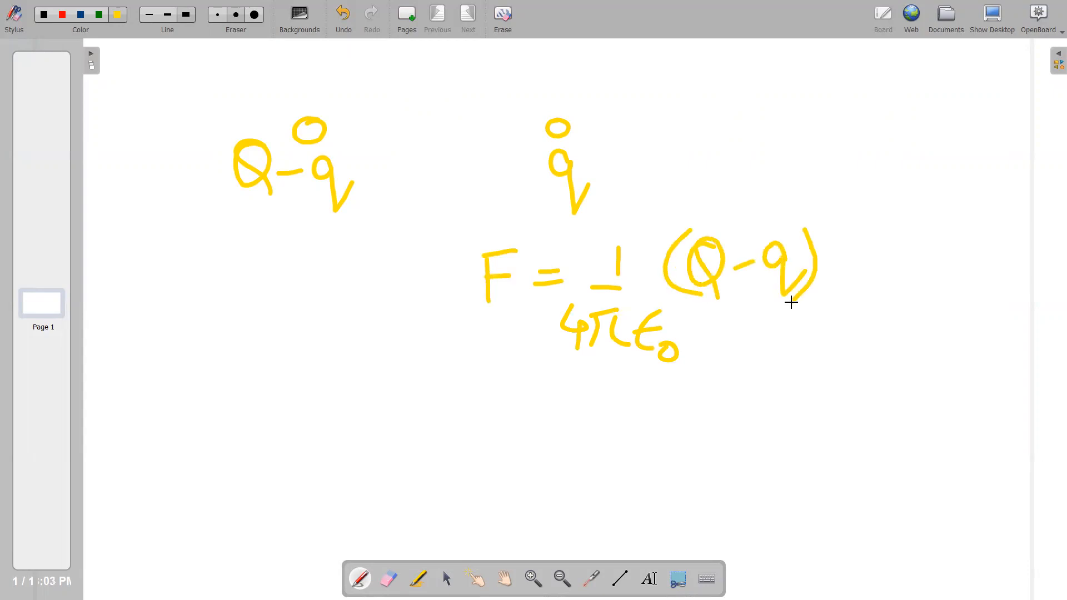
pyautogui.moveTo(826, 248); pyautogui.dragTo(853, 295)
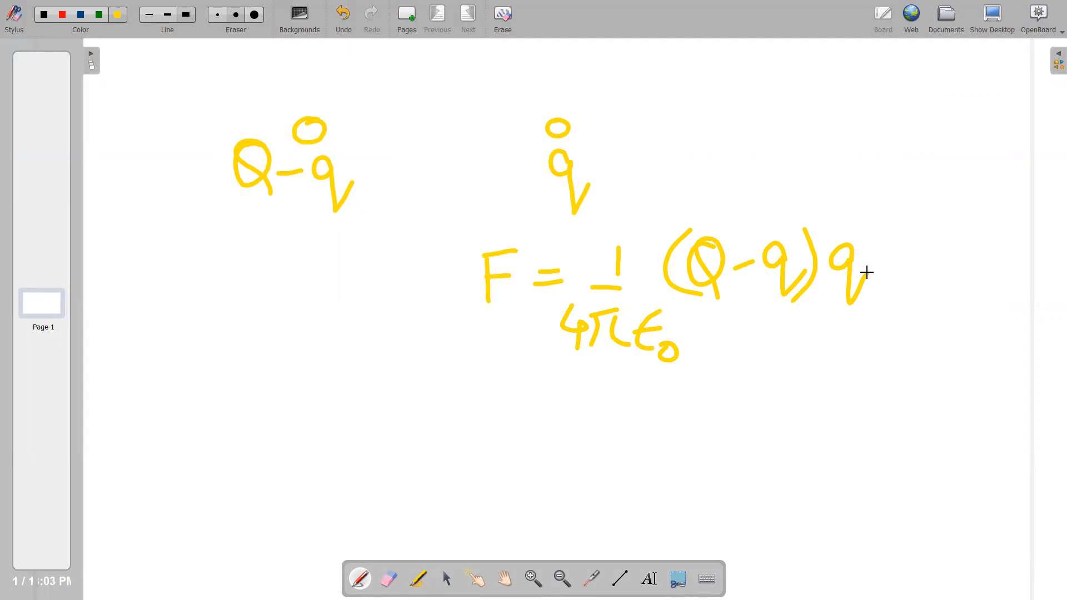
pyautogui.moveTo(523, 234); pyautogui.dragTo(524, 333)
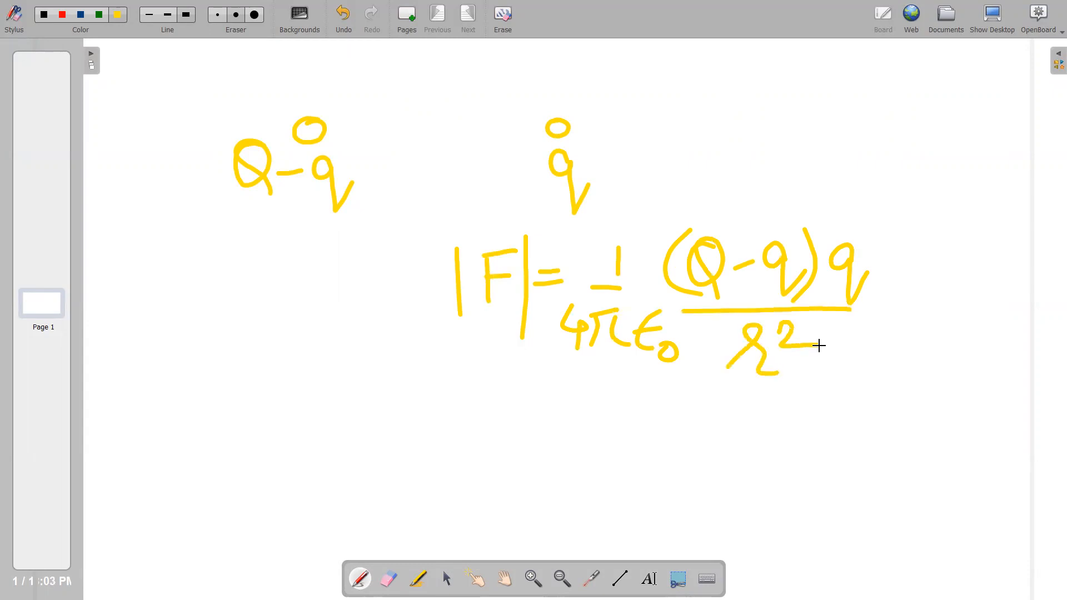
# Step: Draw a double-headed arrow between the spheres and label the separation r
pyautogui.moveTo(531, 96); pyautogui.dragTo(333, 105)
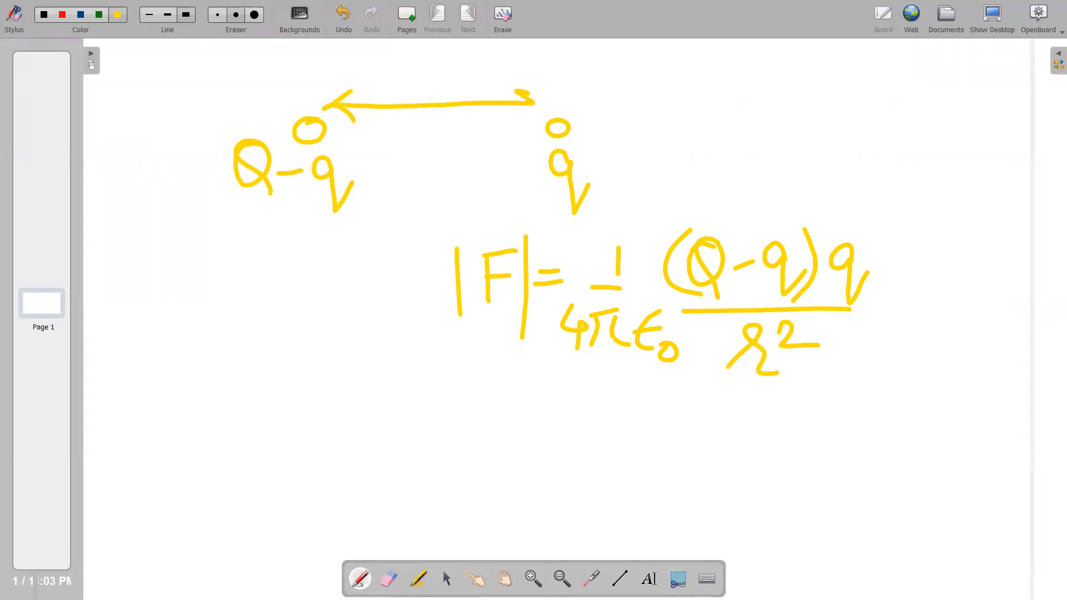
pyautogui.moveTo(407, 82); pyautogui.dragTo(449, 74)
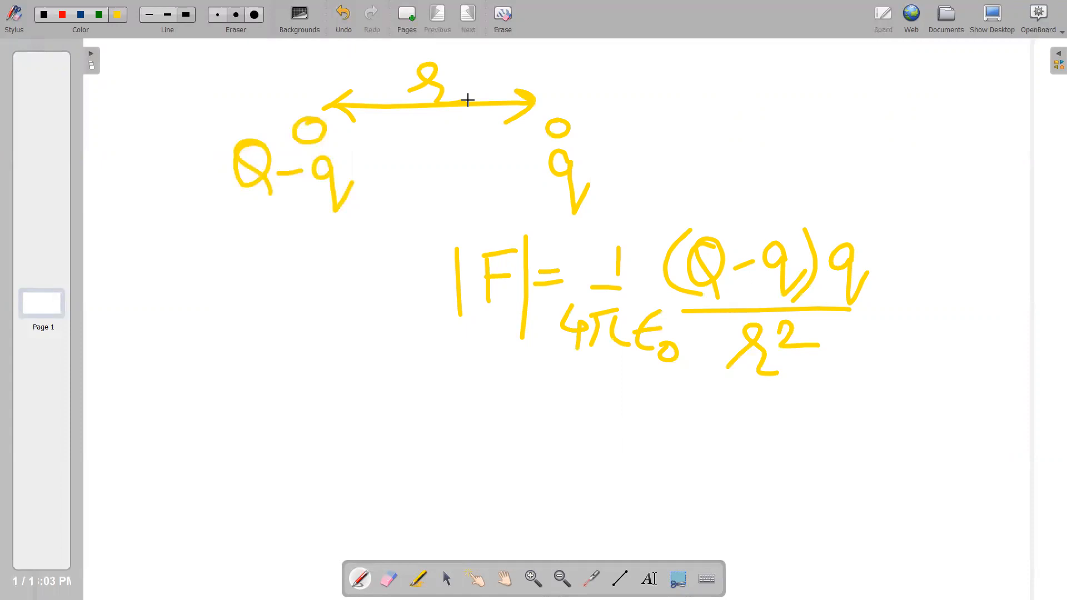
# Step: Write f(q) = (Q−q)q under the force law and start the line f′(q)
pyautogui.moveTo(462, 391); pyautogui.dragTo(436, 497)
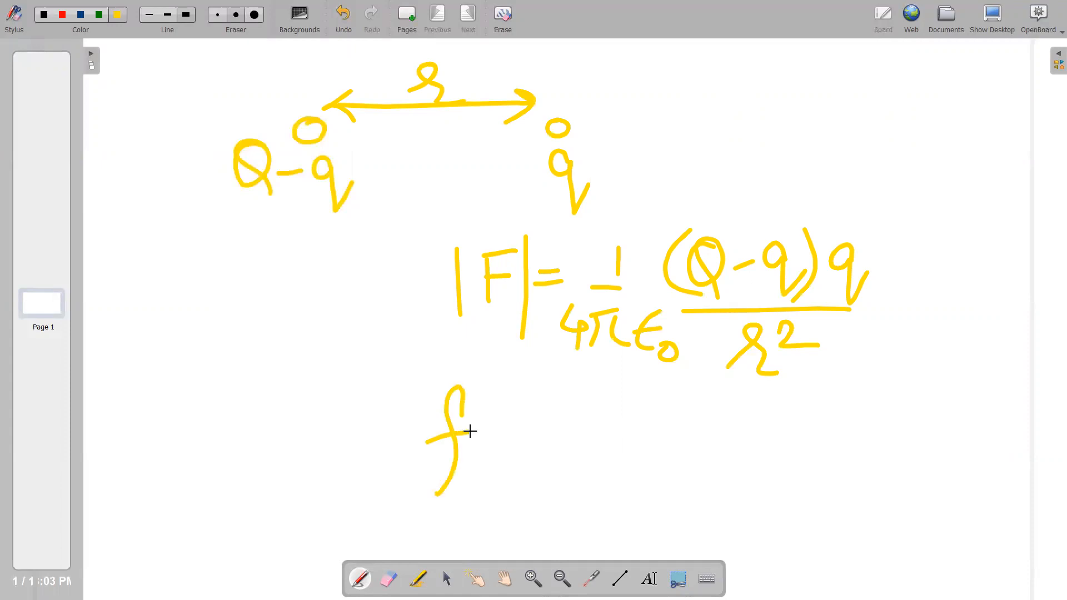
pyautogui.moveTo(484, 426); pyautogui.dragTo(616, 426)
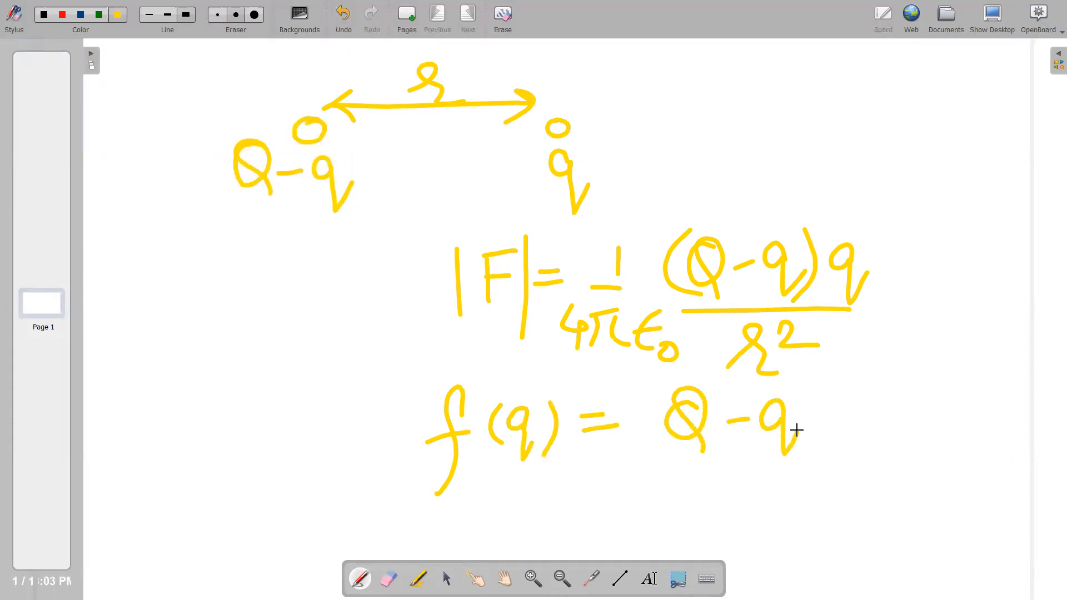
pyautogui.moveTo(653, 422); pyautogui.dragTo(878, 449)
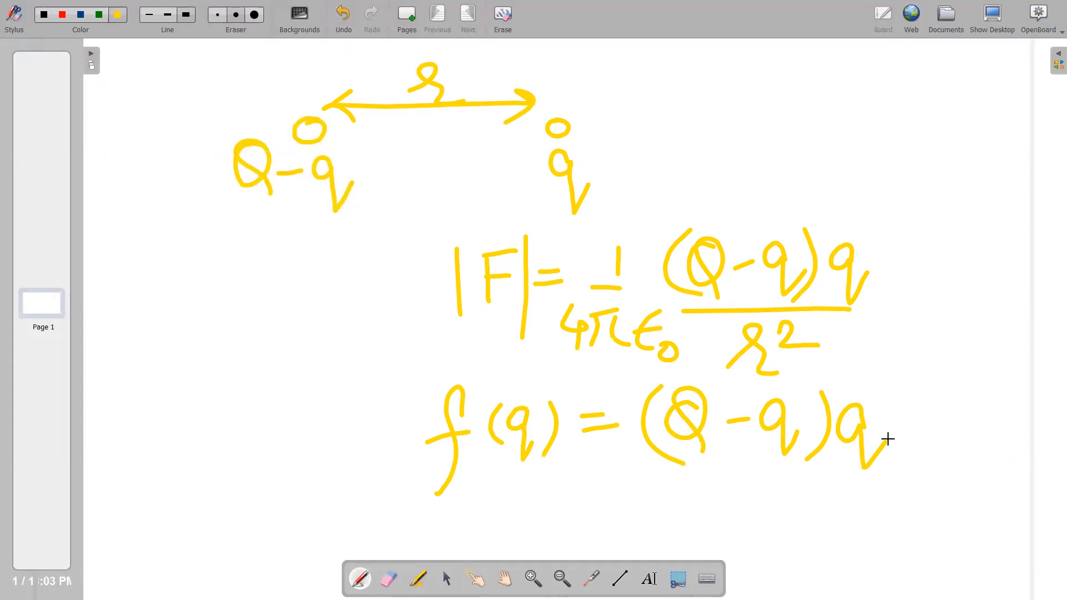
pyautogui.moveTo(490, 469); pyautogui.dragTo(517, 532)
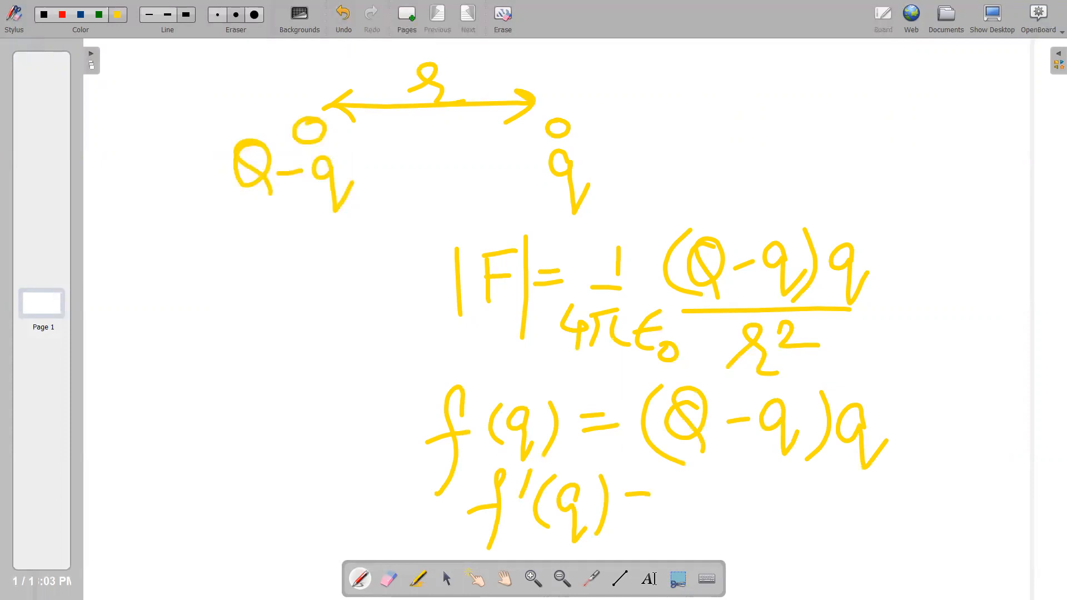
# Step: Complete f′(q) = Q − 2q = 0 and write the result Q = 2q at the top right
pyautogui.moveTo(629, 508); pyautogui.dragTo(650, 506)
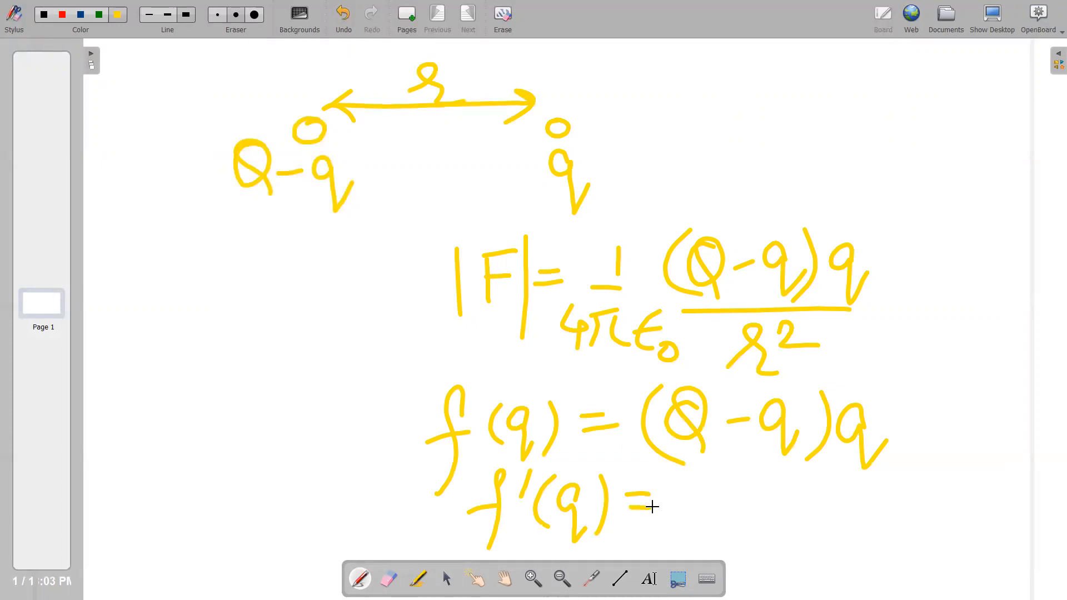
pyautogui.moveTo(693, 483); pyautogui.dragTo(721, 523)
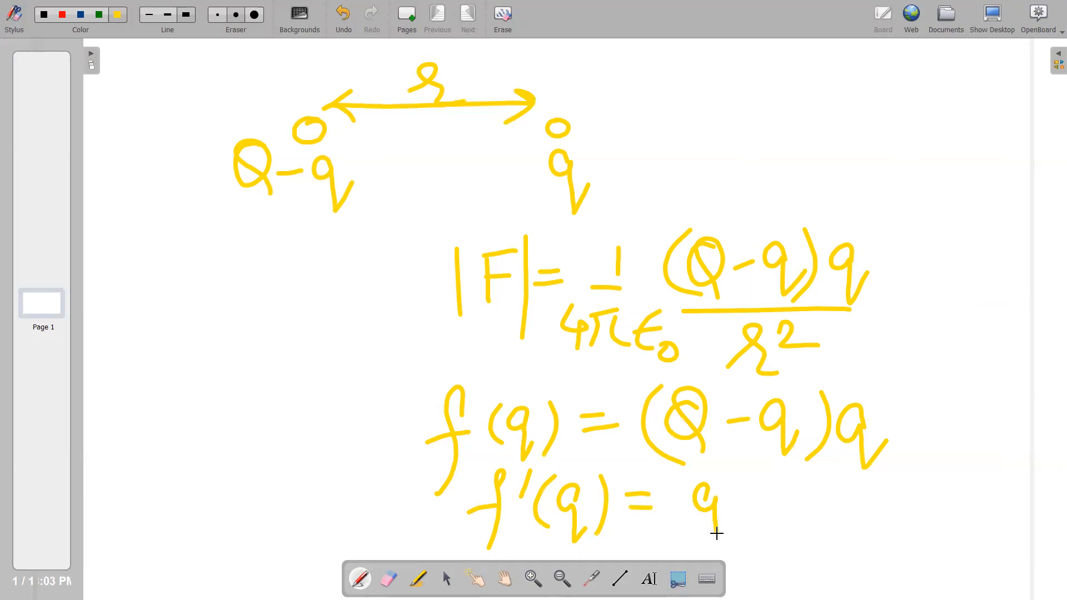
pyautogui.moveTo(708, 497); pyautogui.dragTo(718, 548)
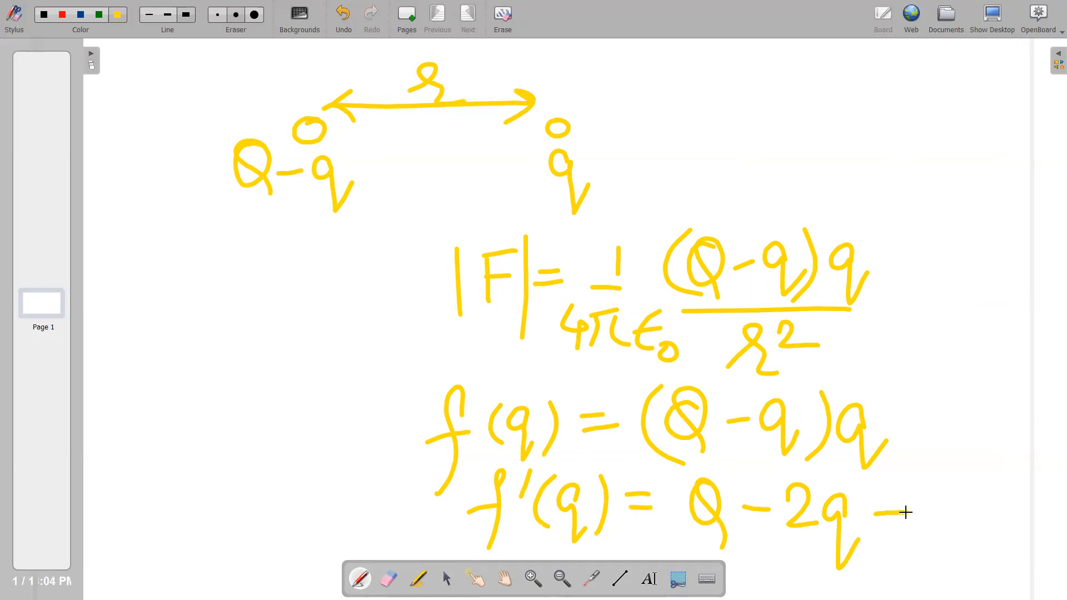
pyautogui.moveTo(891, 513); pyautogui.dragTo(956, 497)
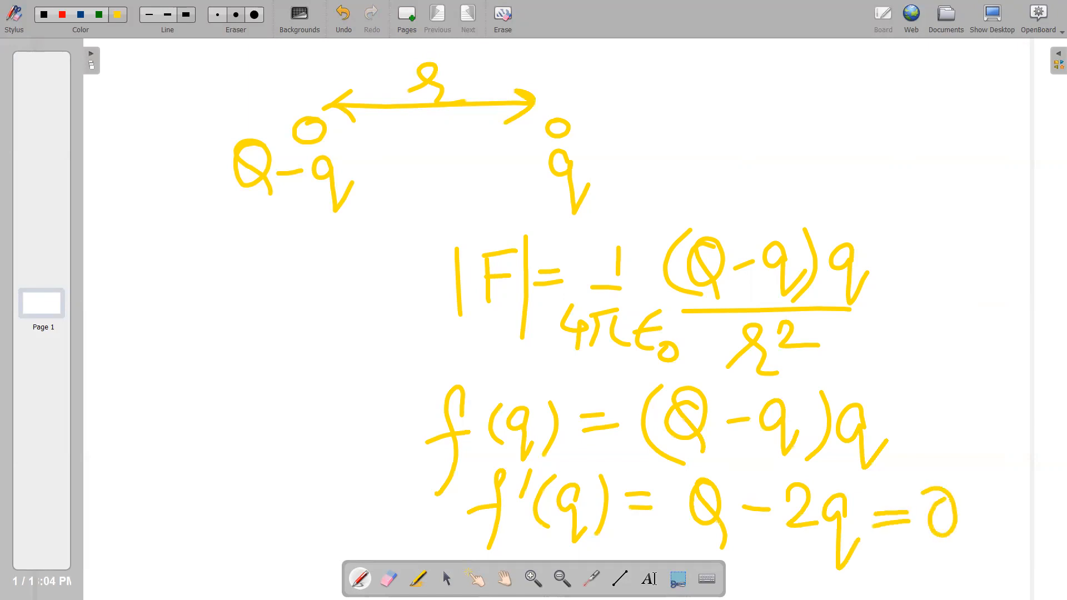
pyautogui.moveTo(721, 115); pyautogui.dragTo(891, 122)
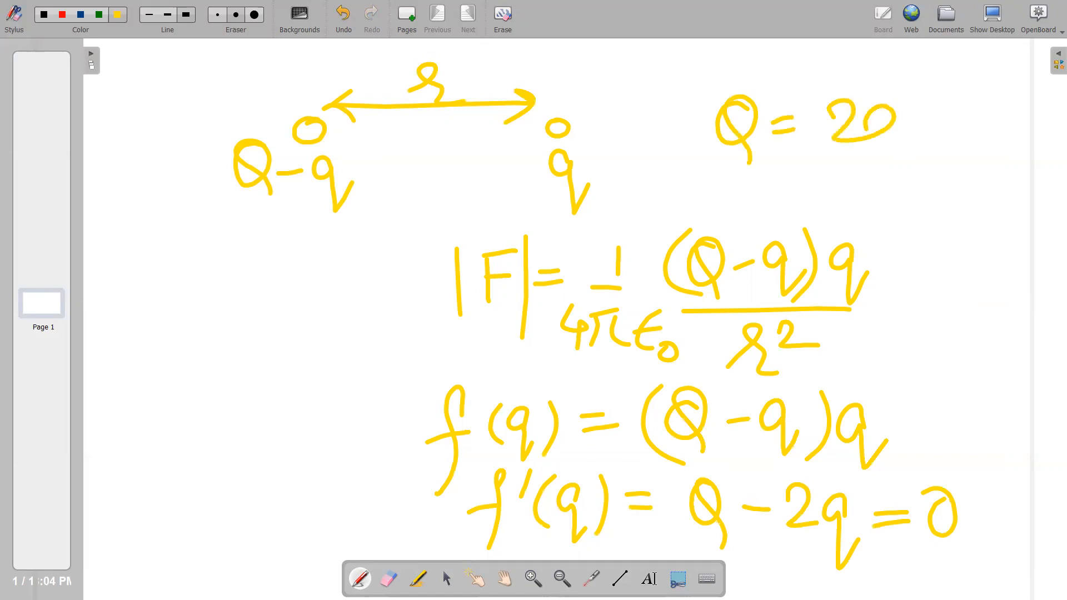